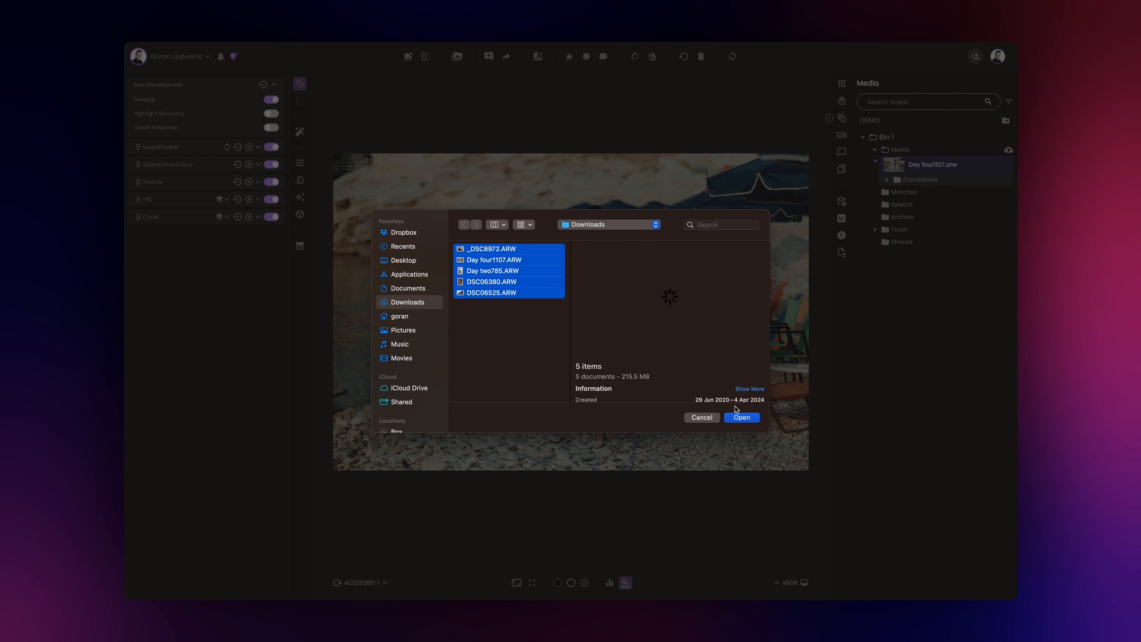
Import the selected ARW files from Downloads and open the beach portrait from the Media bin.
left_click(742, 417)
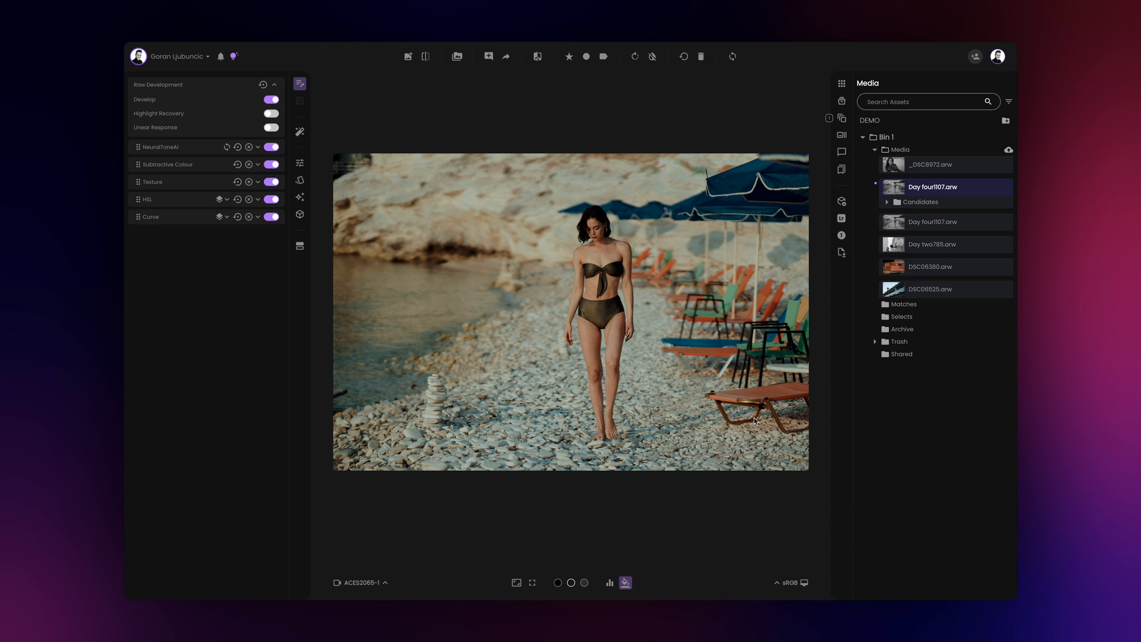
left_click(932, 267)
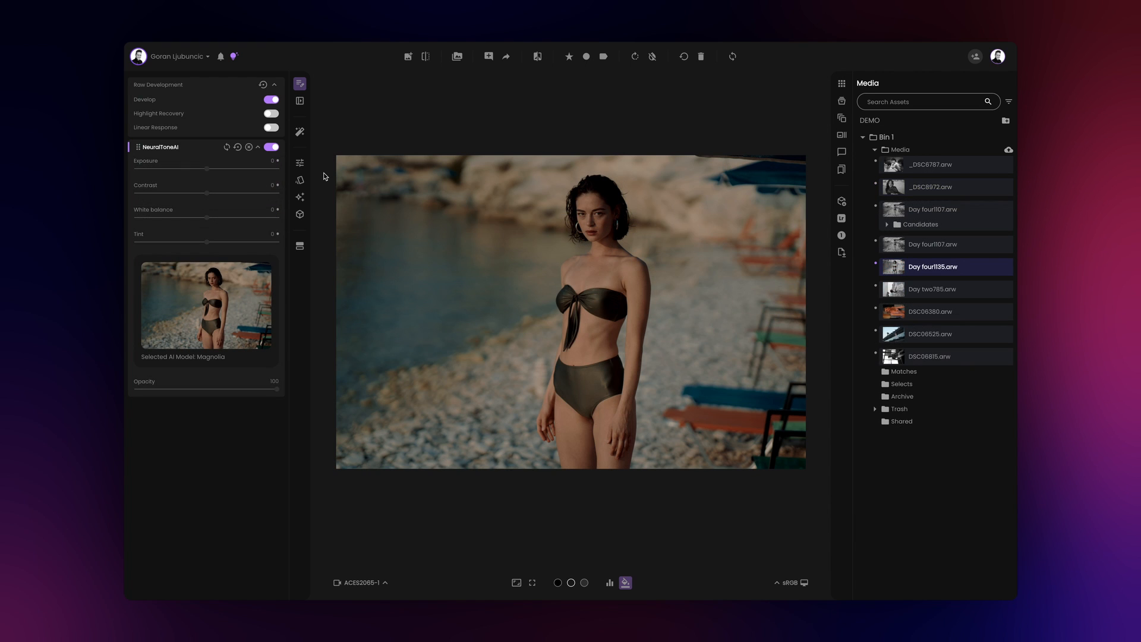
Nudge the beach portrait's Exposure and Contrast sliders slightly.
left_click_drag(207, 169, 211, 169)
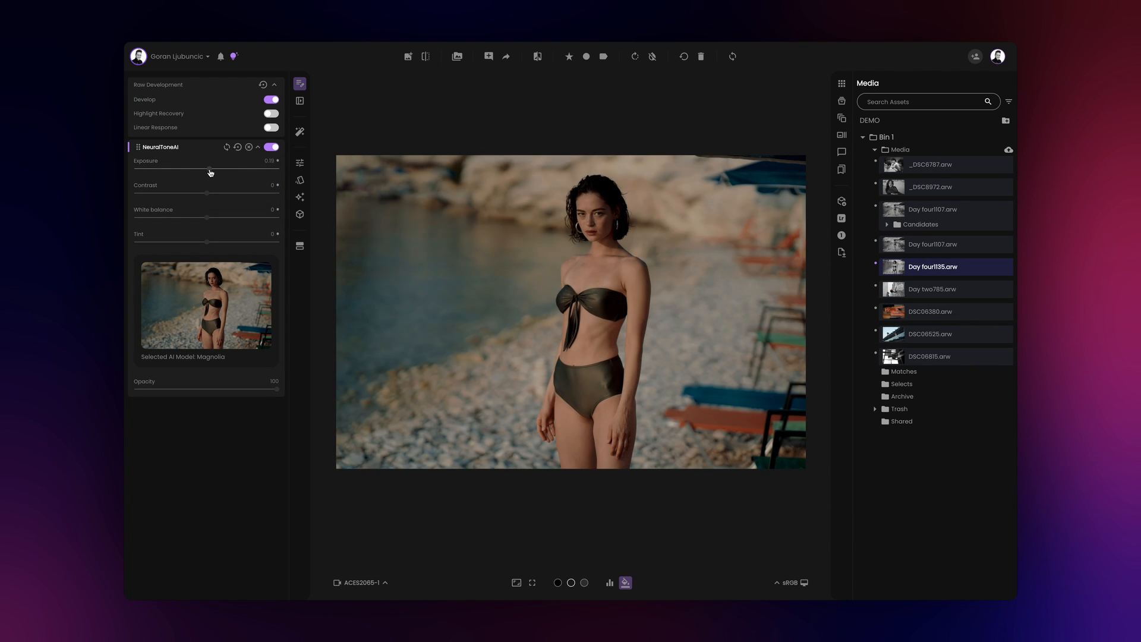
left_click_drag(207, 167, 240, 167)
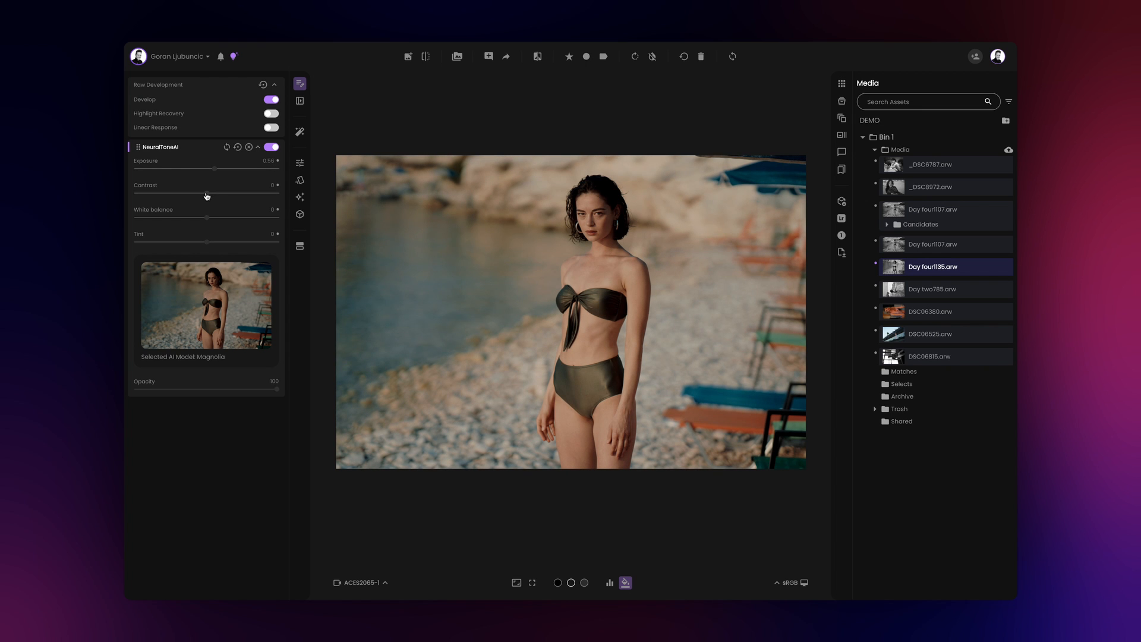
left_click_drag(207, 196, 202, 196)
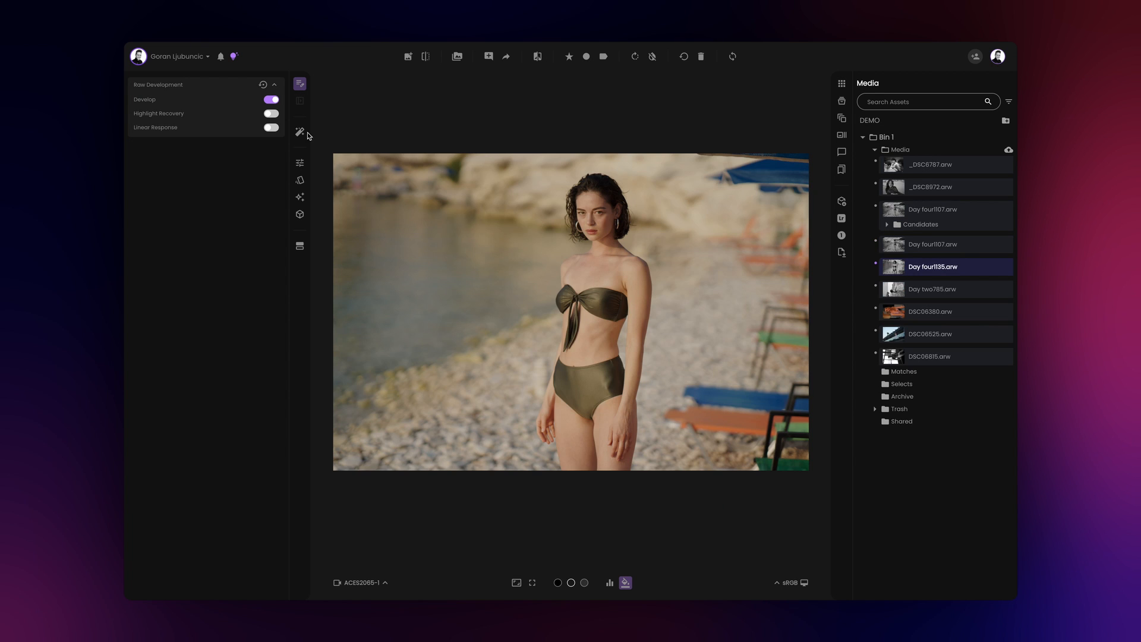
Apply the AI Exposure look from AI Magic Mode to the beach portrait.
left_click(299, 100)
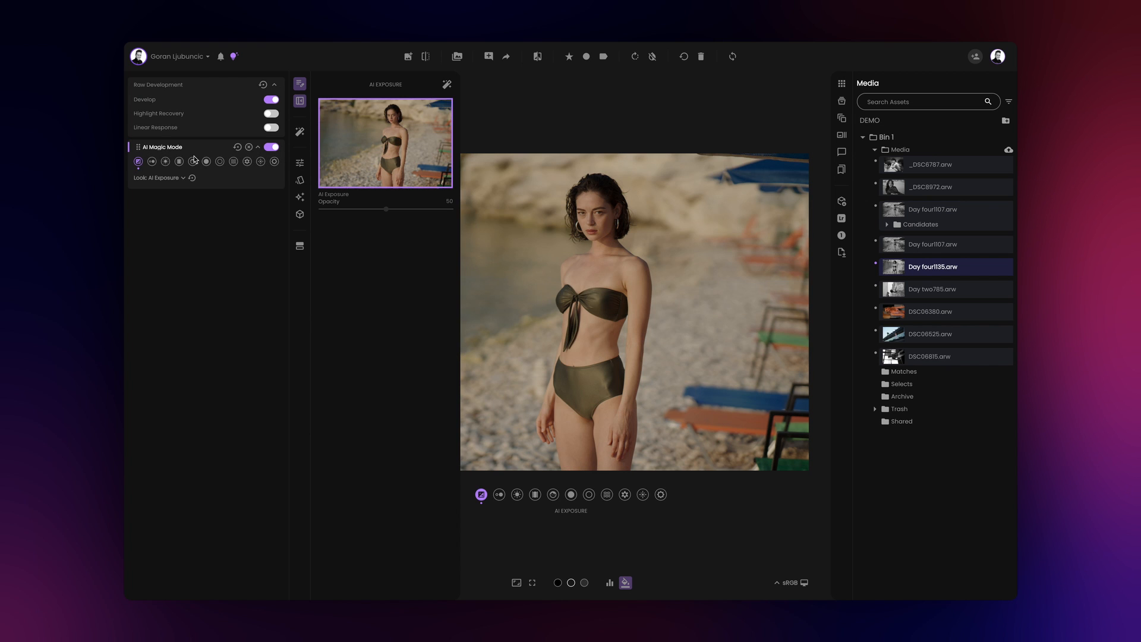
left_click(535, 495)
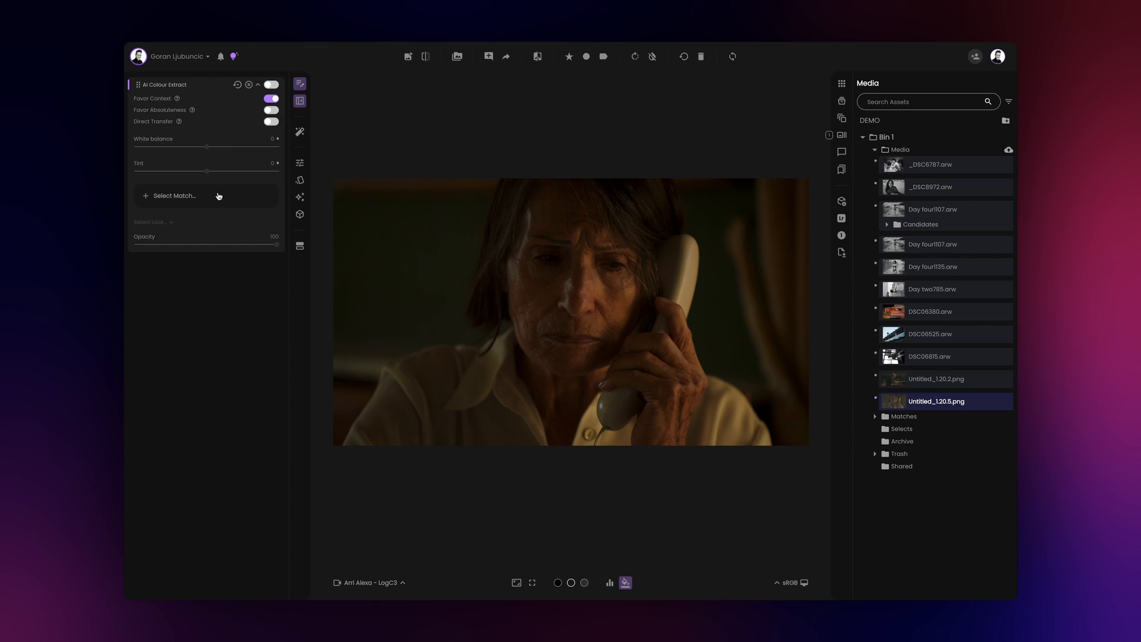
Extract colour from the Reference image onto the phone-call still via AI Colour Extract.
left_click(175, 195)
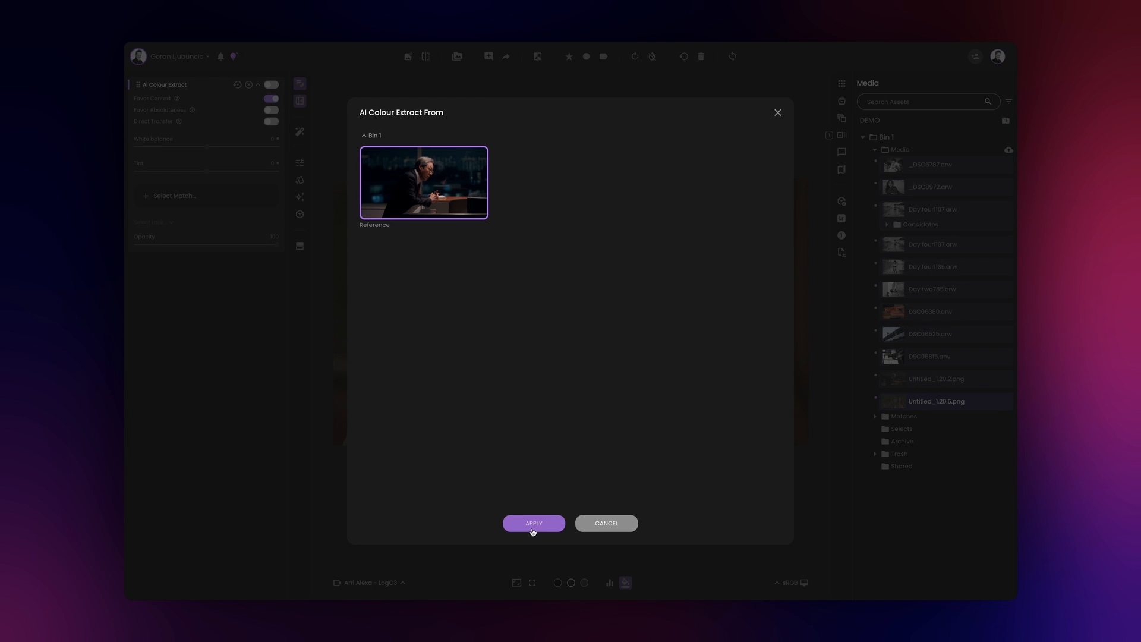
left_click(534, 524)
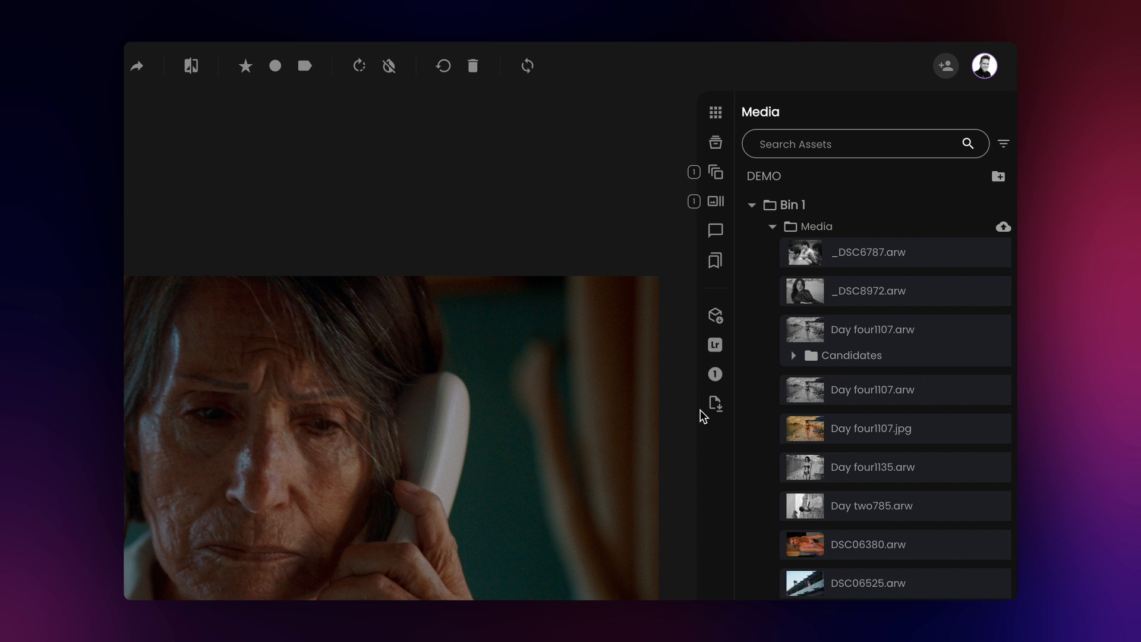
left_click(715, 403)
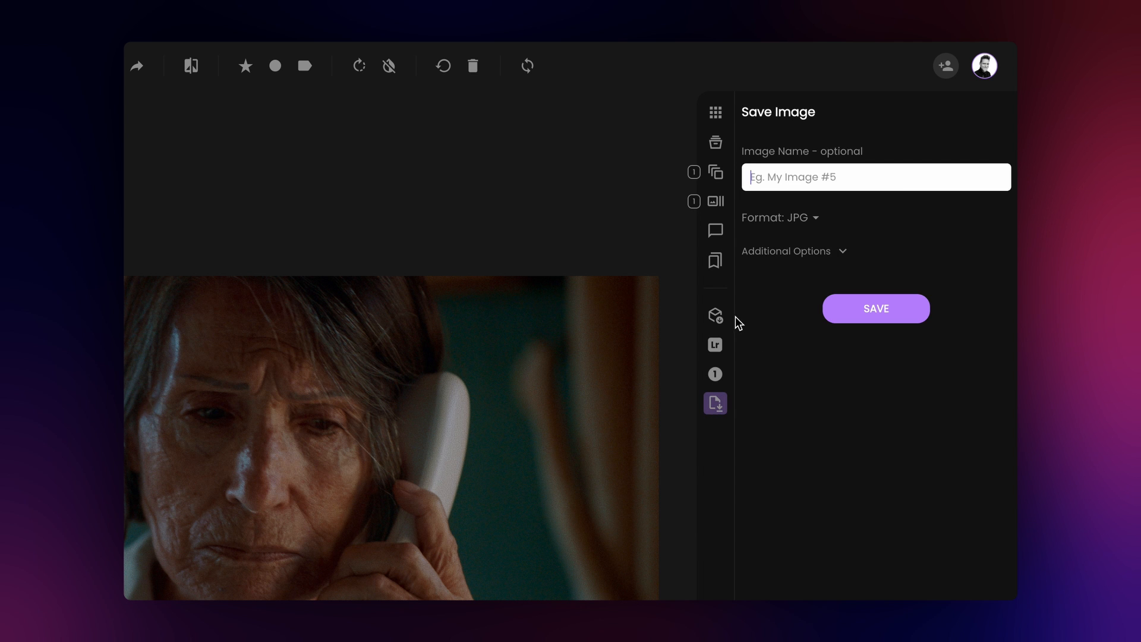
left_click(715, 345)
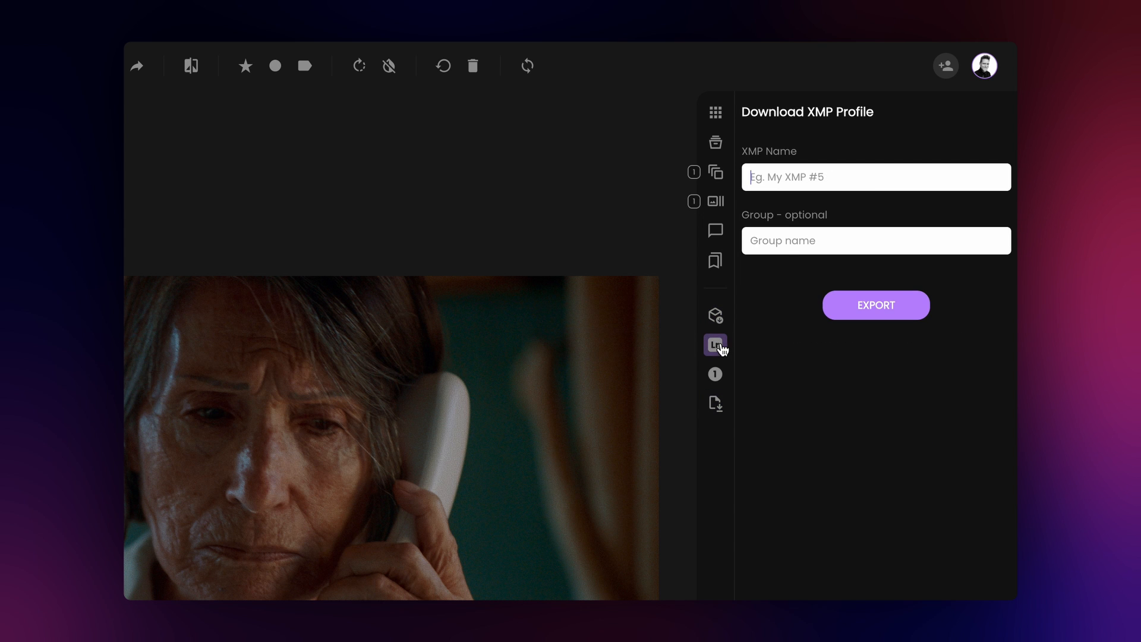
left_click(714, 375)
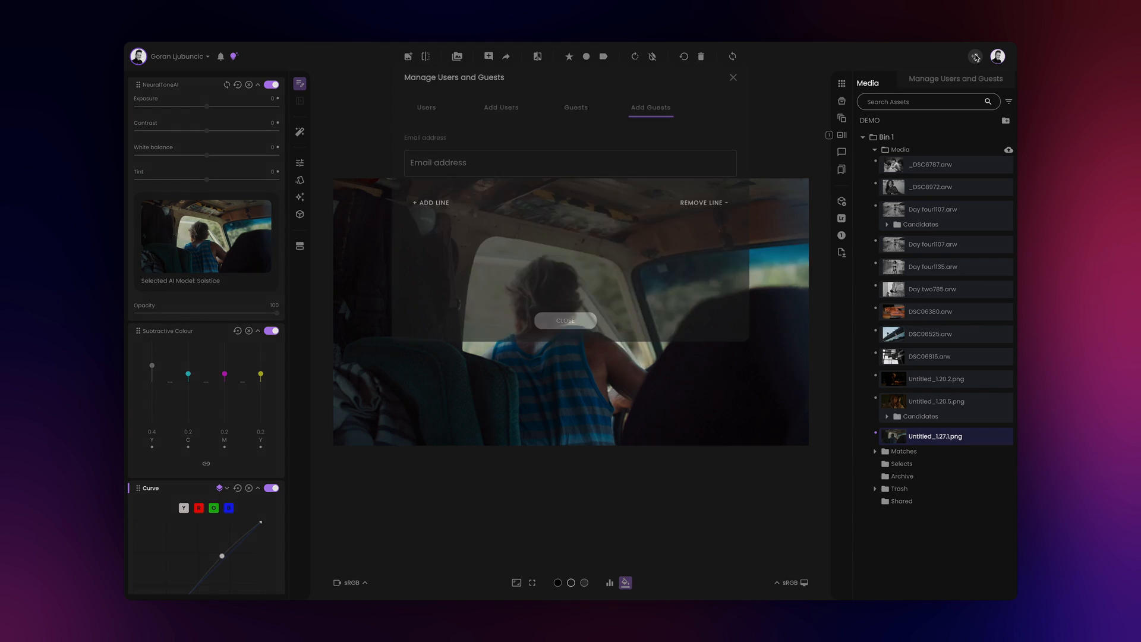
type("ella@example.com")
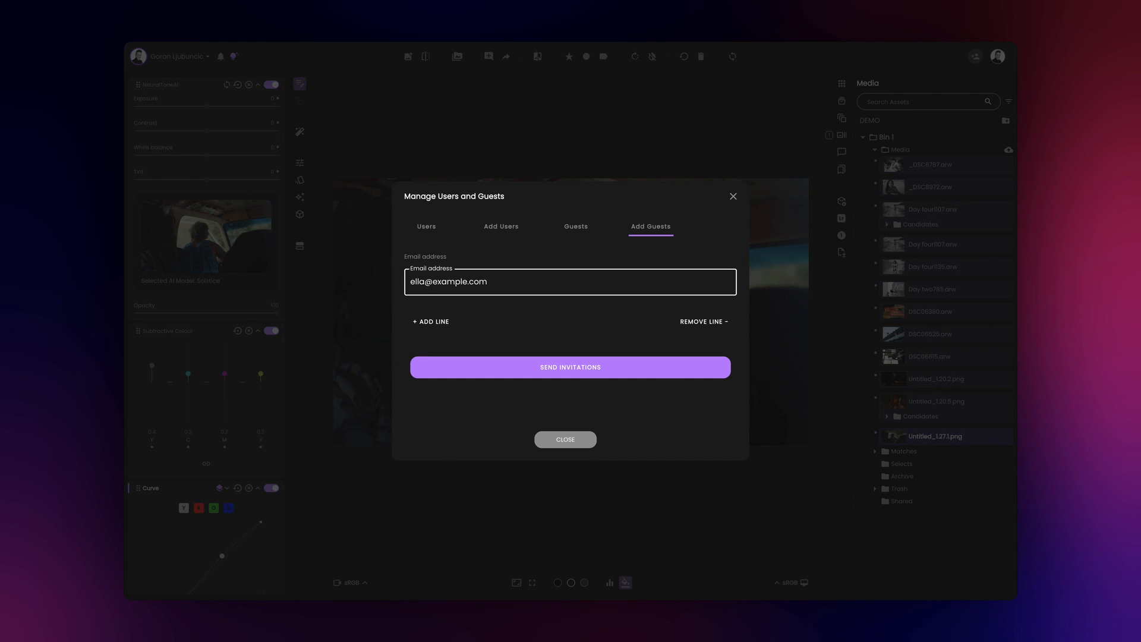